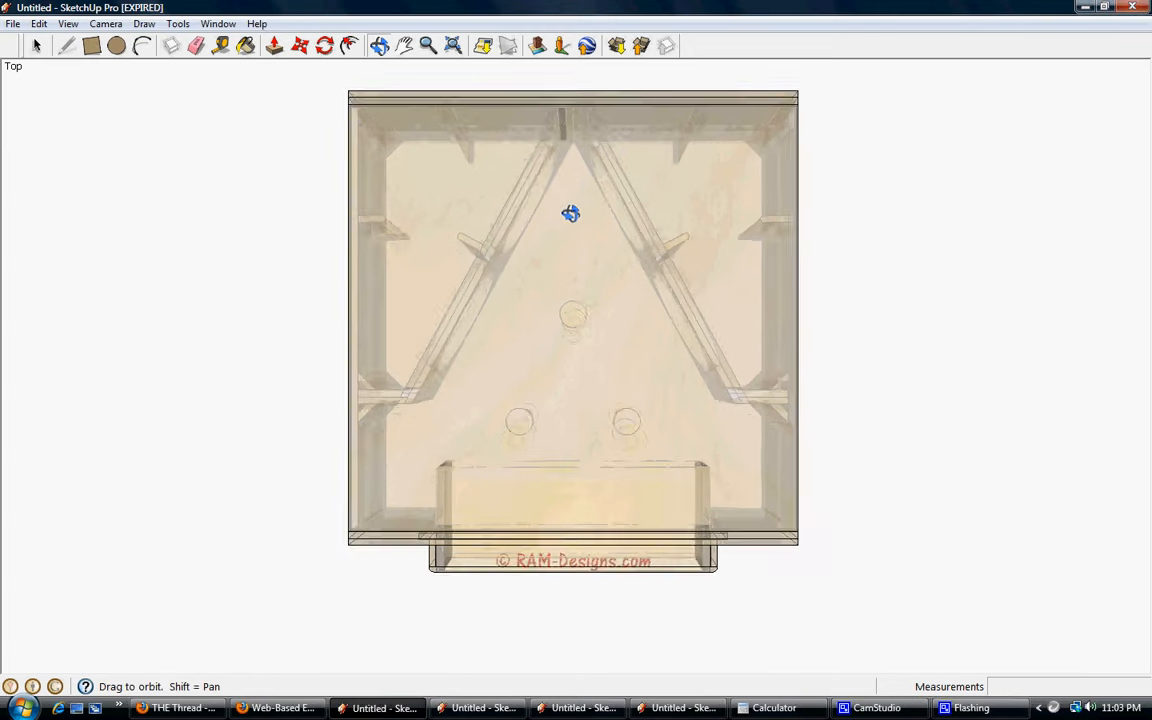
# Orbit the box from Top view around its front opening, left side and toward the back corner
pyautogui.moveTo(572, 212); pyautogui.dragTo(612, 548)
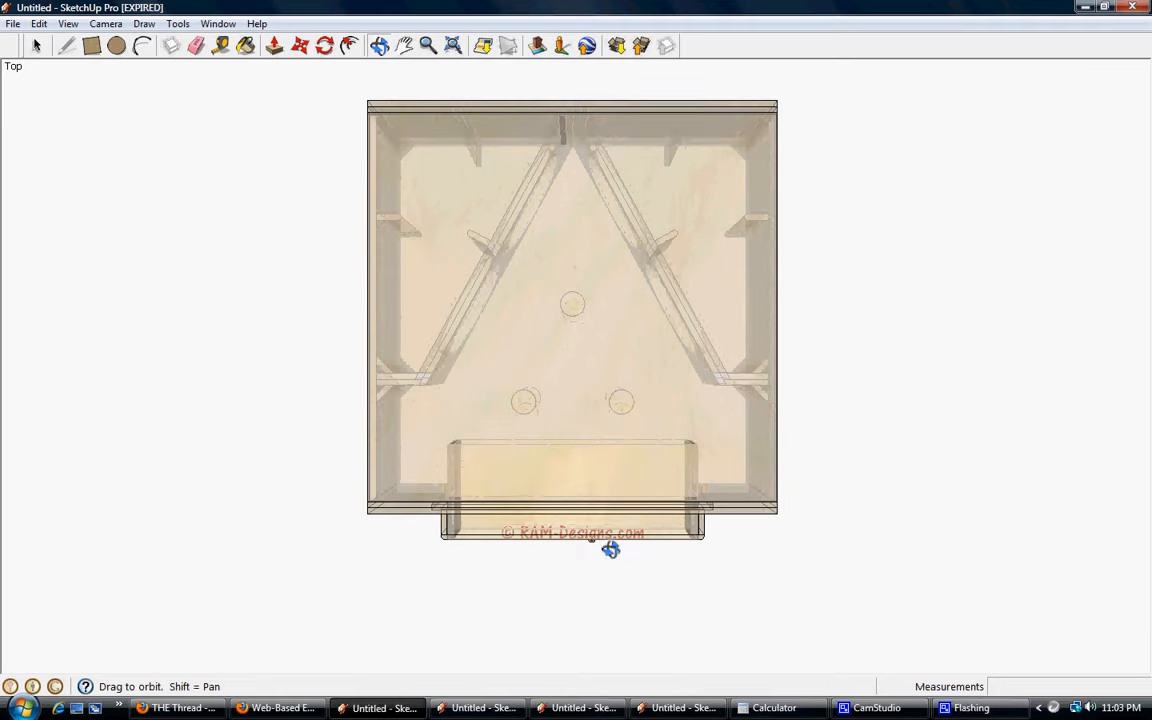
pyautogui.moveTo(610, 548); pyautogui.dragTo(558, 228)
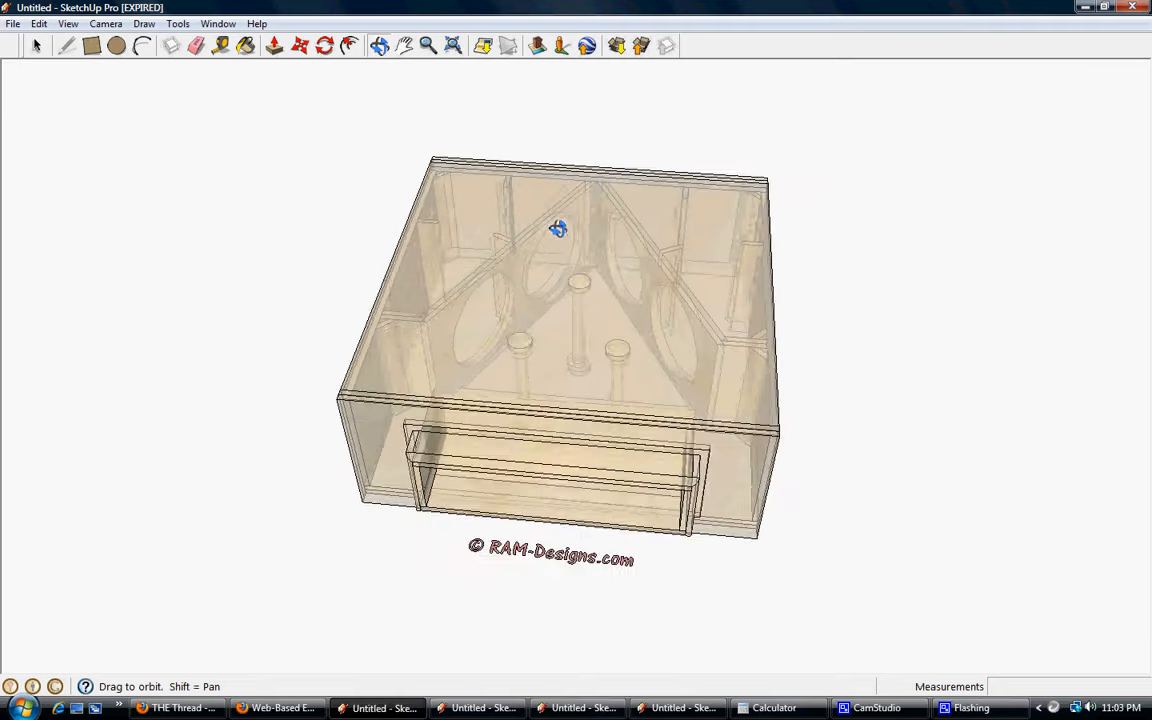
pyautogui.moveTo(558, 228); pyautogui.dragTo(668, 372)
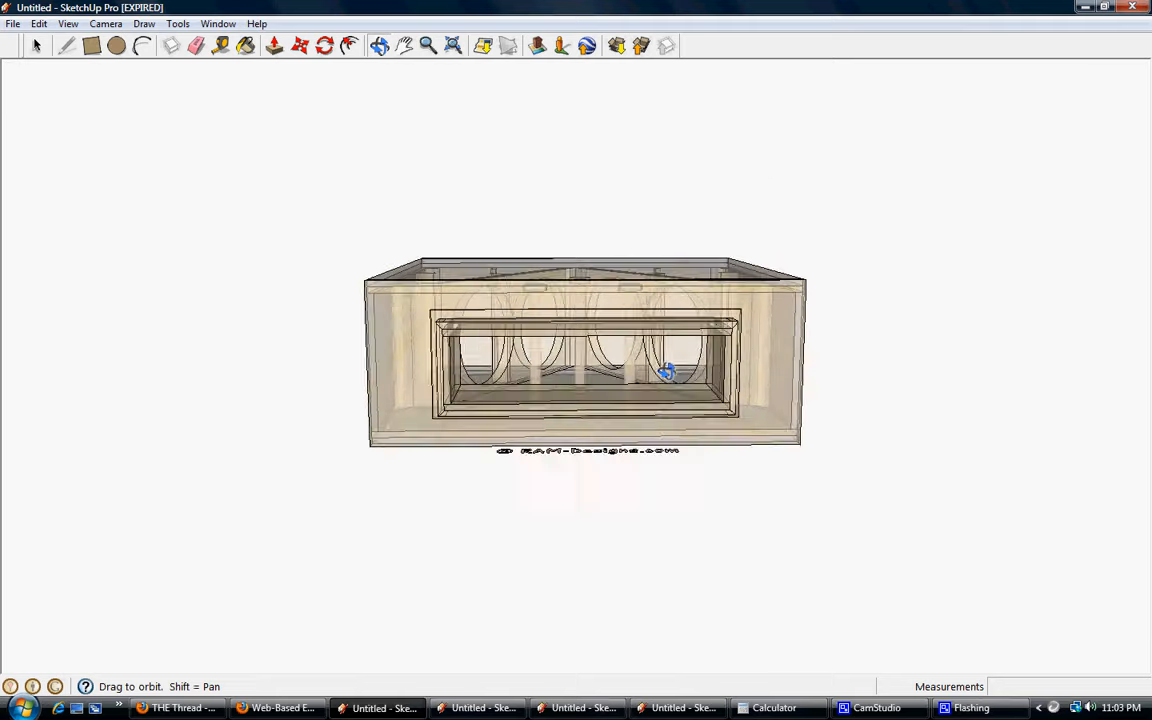
pyautogui.moveTo(664, 372); pyautogui.dragTo(792, 348)
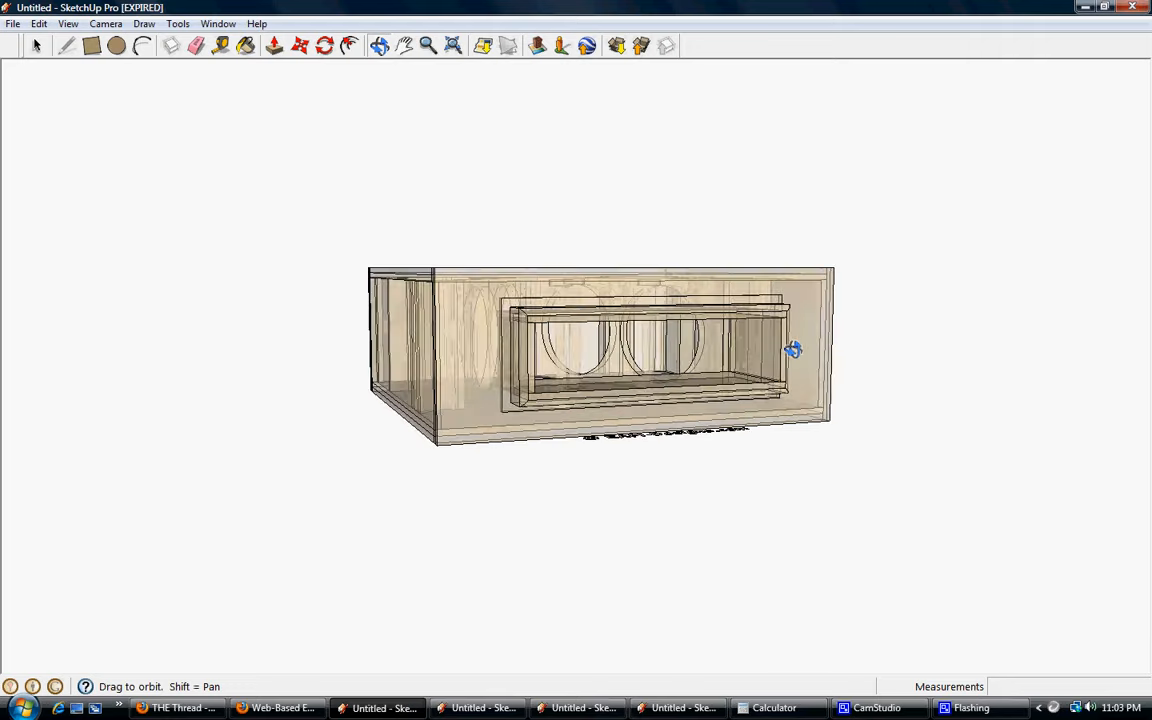
pyautogui.moveTo(792, 350); pyautogui.dragTo(542, 384)
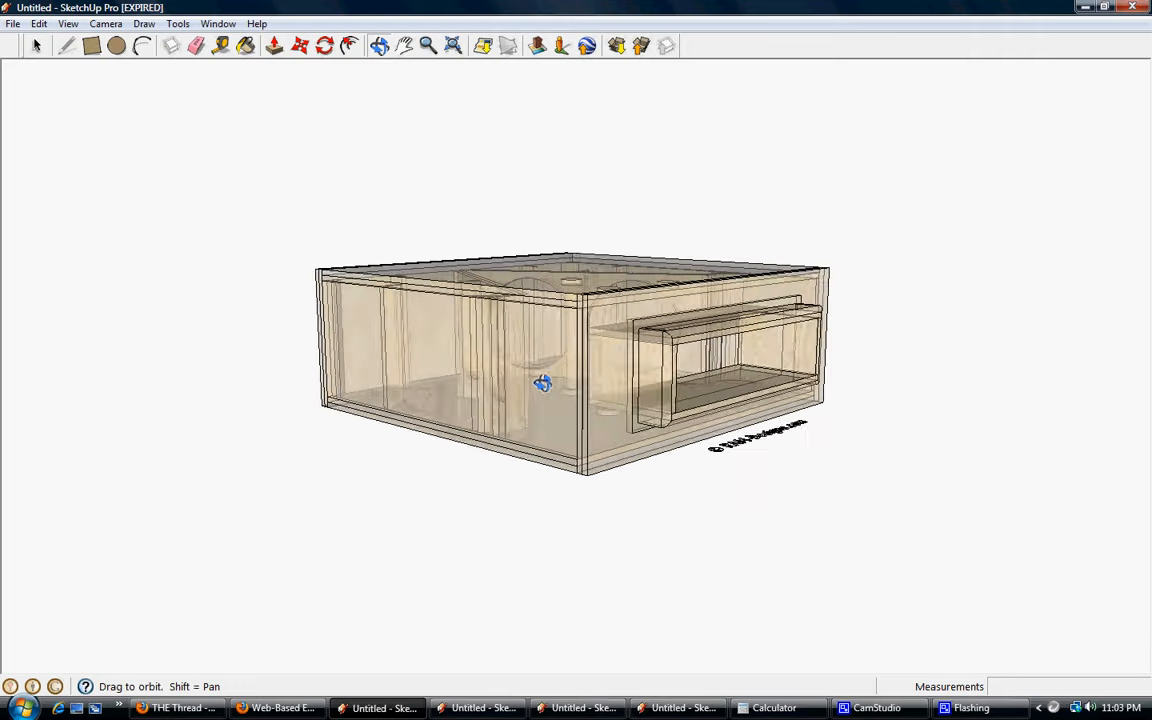
pyautogui.moveTo(544, 384); pyautogui.dragTo(728, 468)
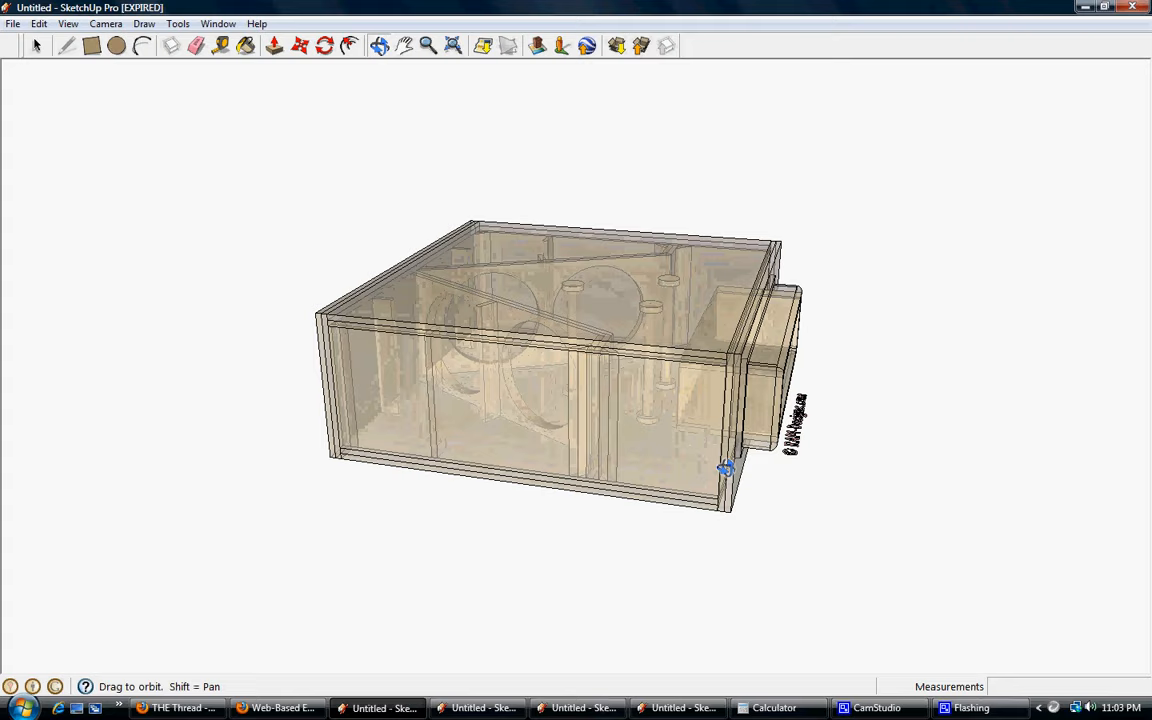
pyautogui.moveTo(728, 468); pyautogui.dragTo(796, 632)
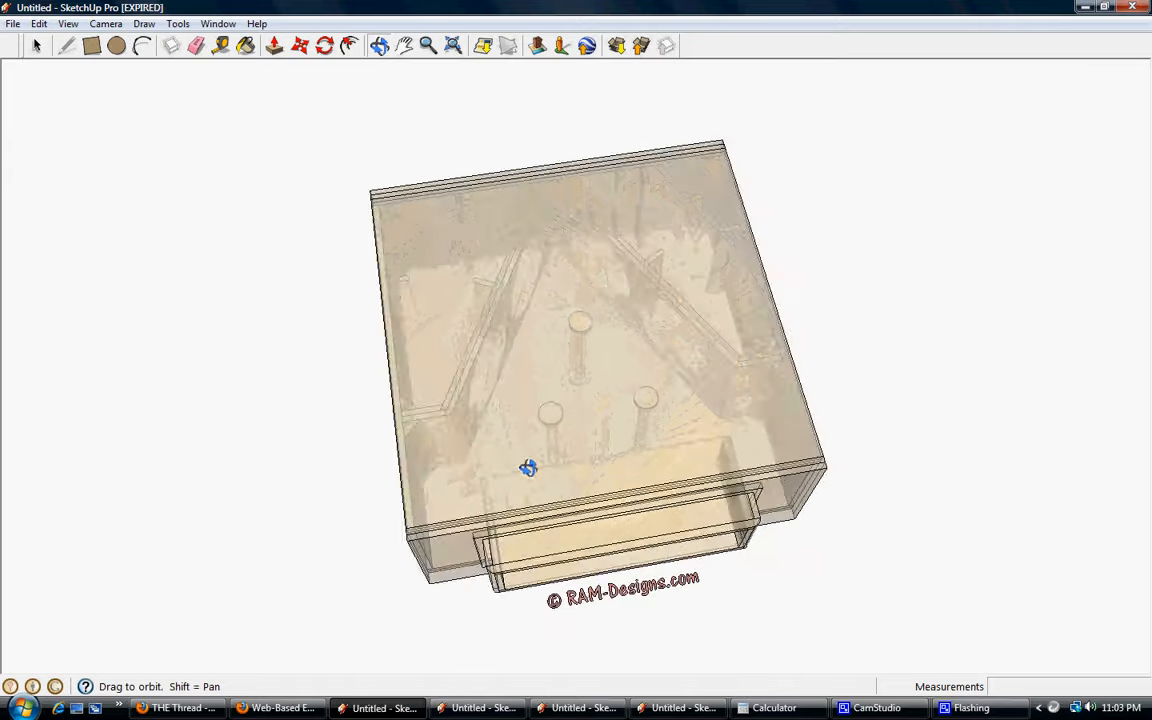
# Orbit to look down inside the box, around its rear wall, and back to an angled overhead view
pyautogui.moveTo(528, 468); pyautogui.dragTo(736, 520)
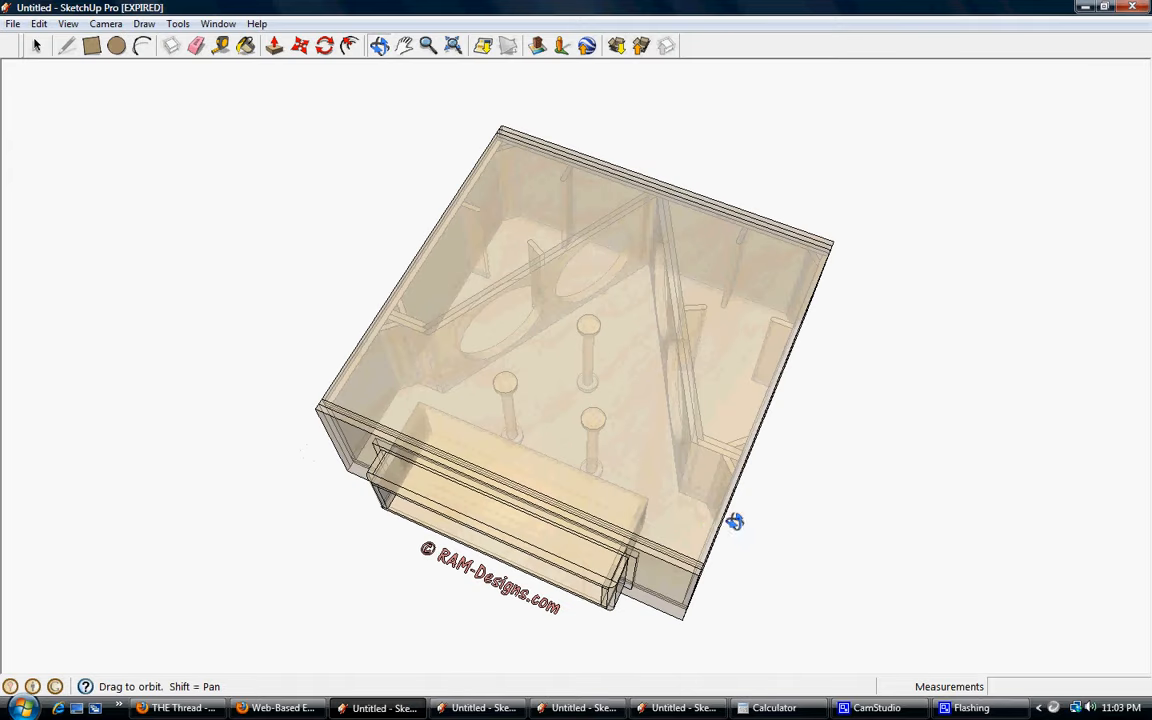
pyautogui.moveTo(736, 520); pyautogui.dragTo(736, 458)
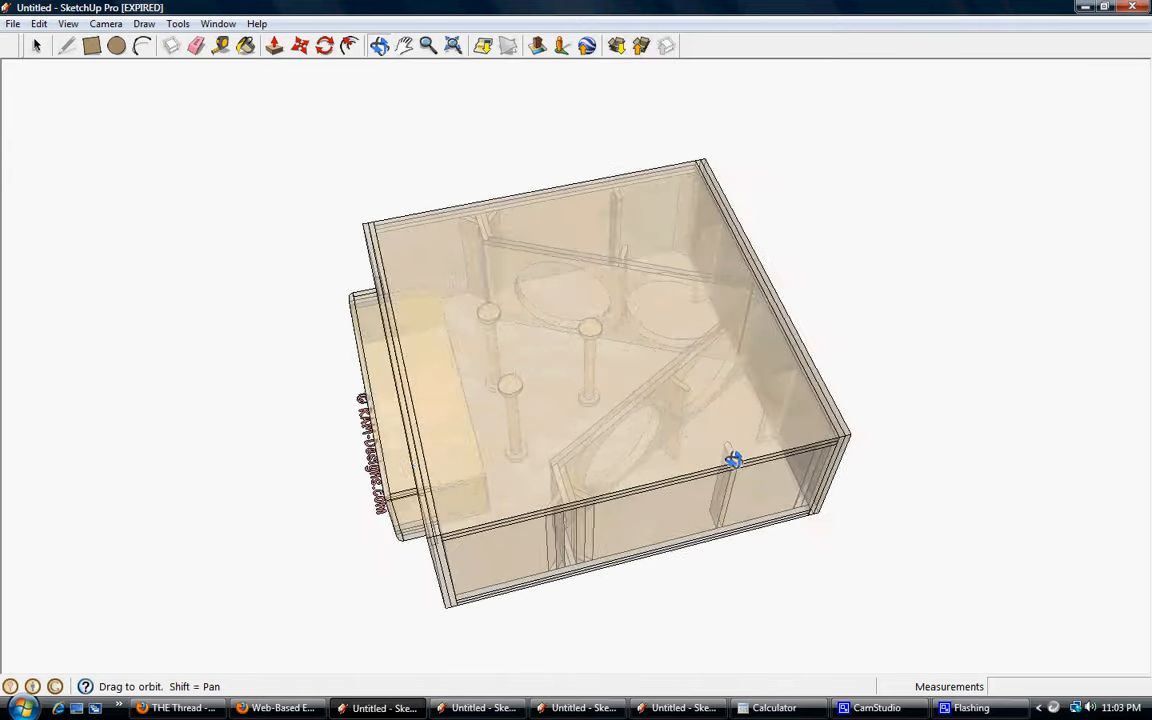
pyautogui.moveTo(736, 458); pyautogui.dragTo(356, 316)
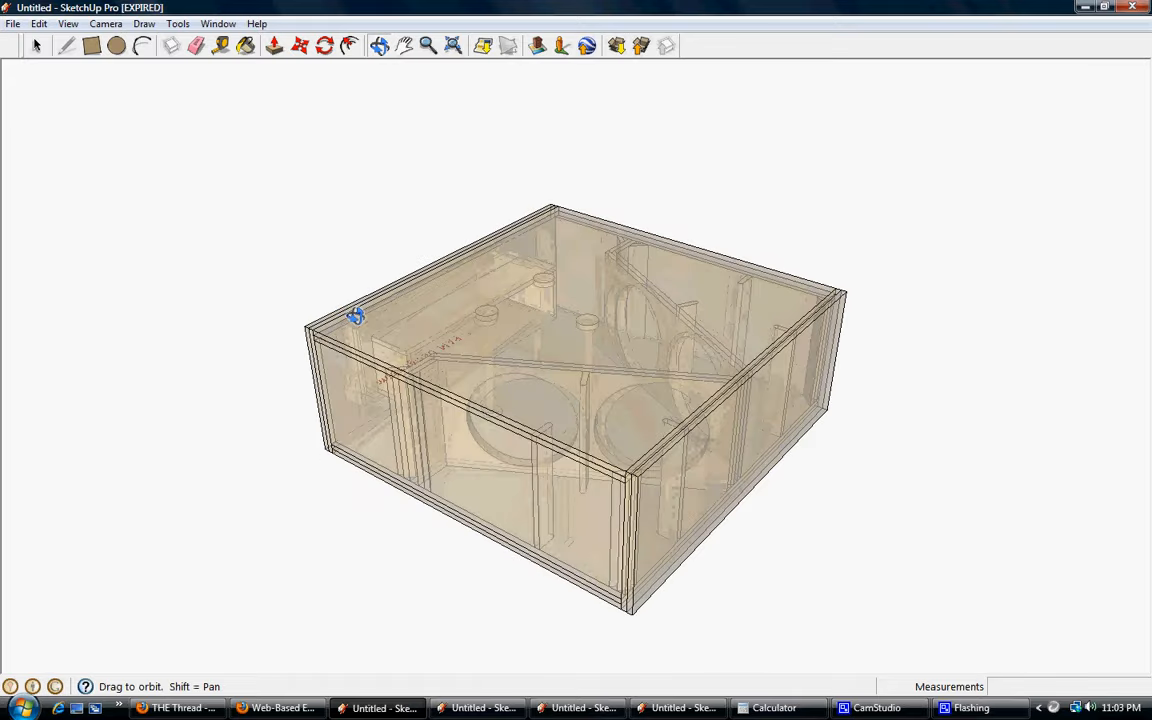
pyautogui.moveTo(356, 316); pyautogui.dragTo(490, 256)
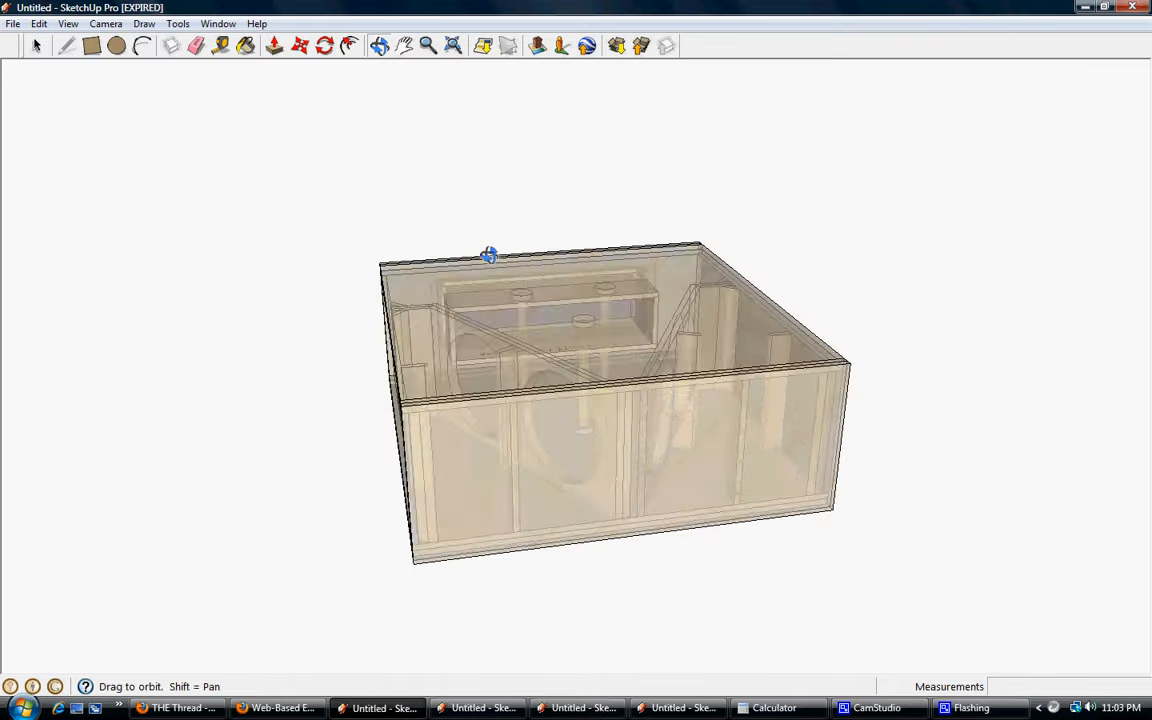
pyautogui.moveTo(490, 256); pyautogui.dragTo(768, 180)
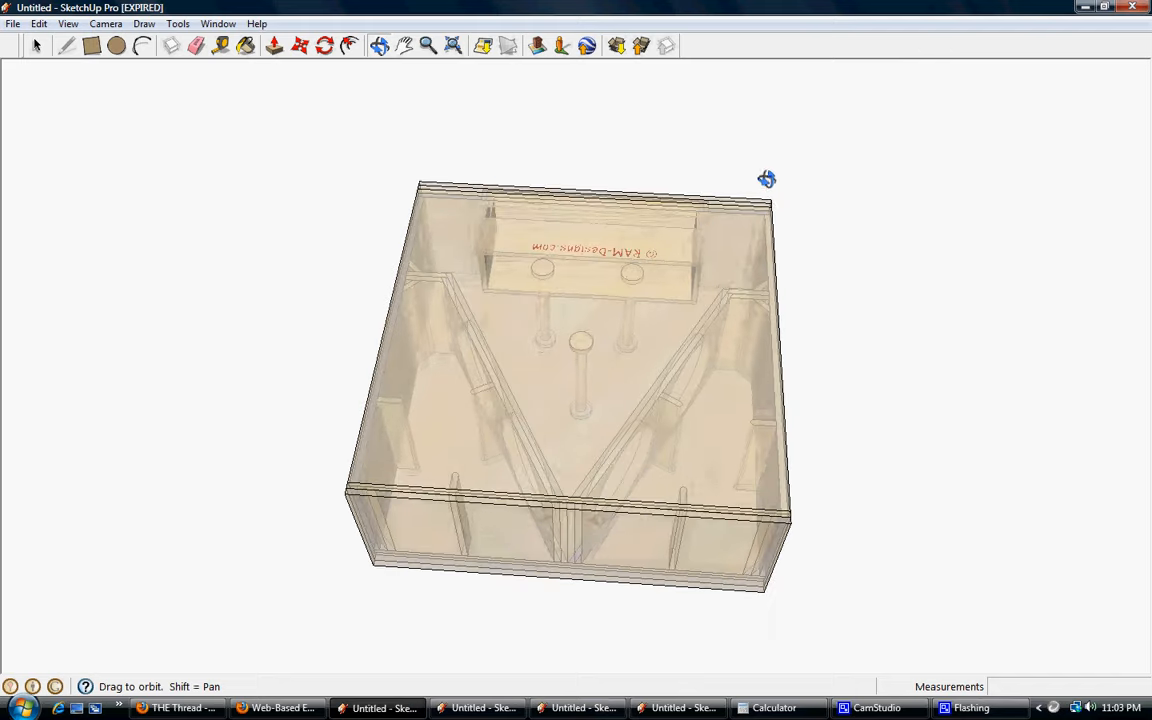
pyautogui.moveTo(768, 180); pyautogui.dragTo(632, 426)
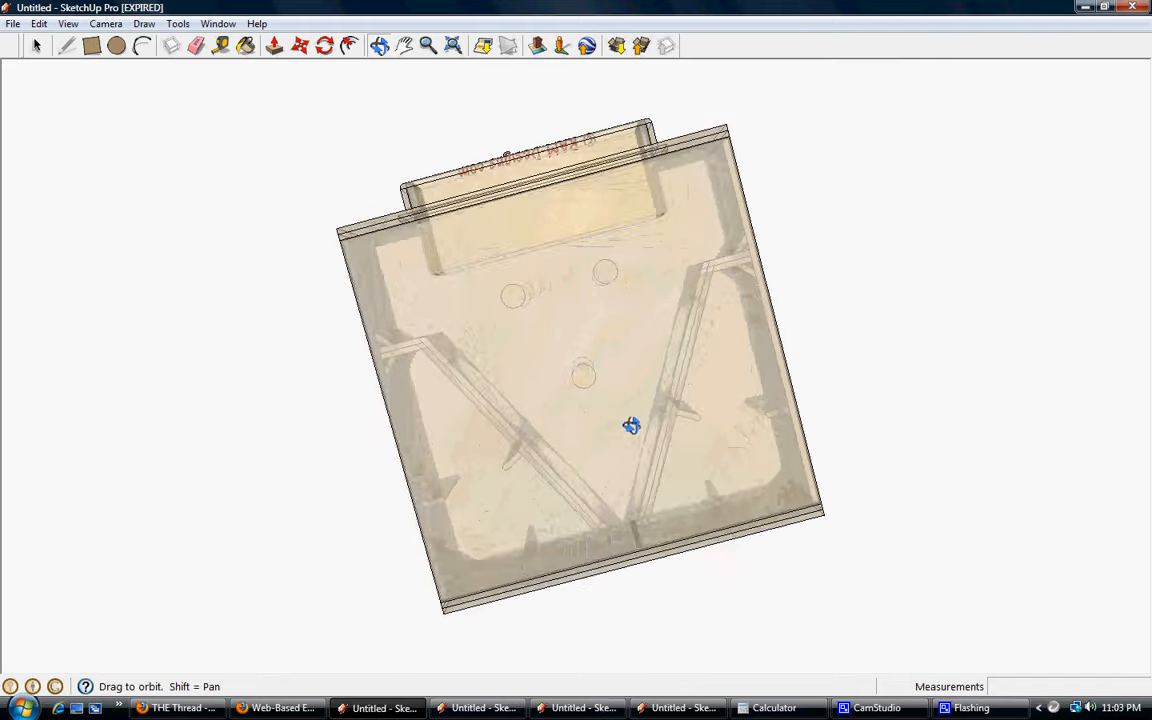
pyautogui.moveTo(632, 424); pyautogui.dragTo(808, 332)
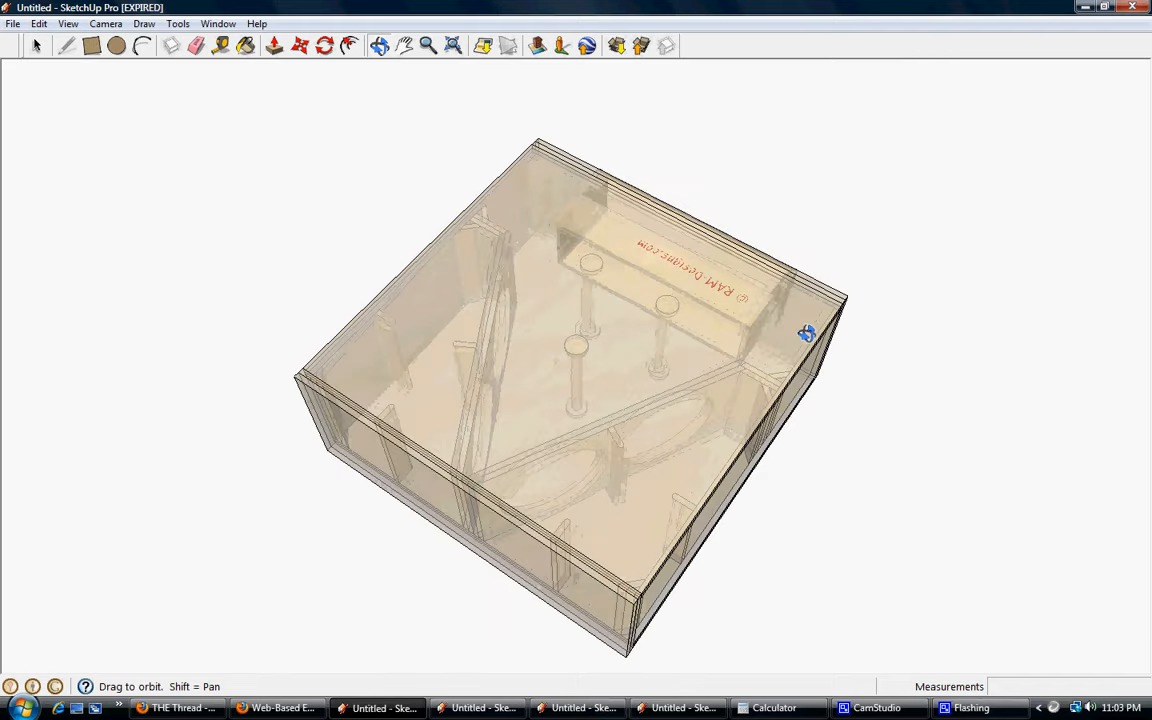
pyautogui.moveTo(792, 338)
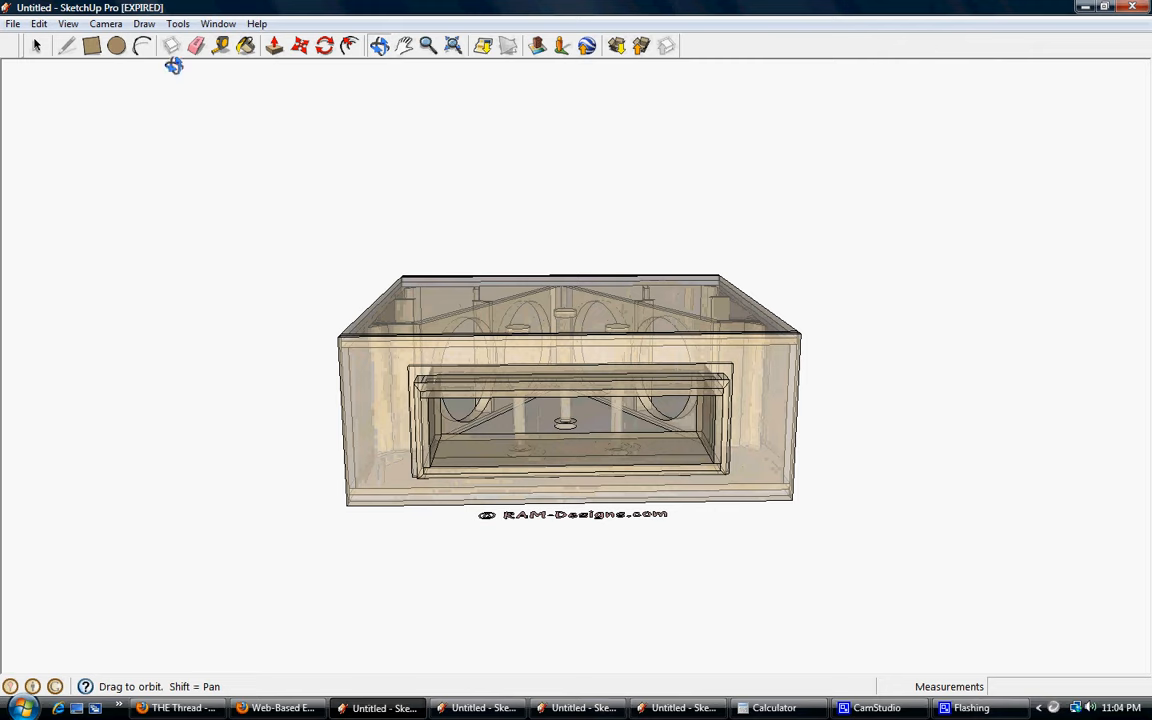
# Switch the camera to the Front standard view via Camera > Standard Views
pyautogui.click(104, 24)
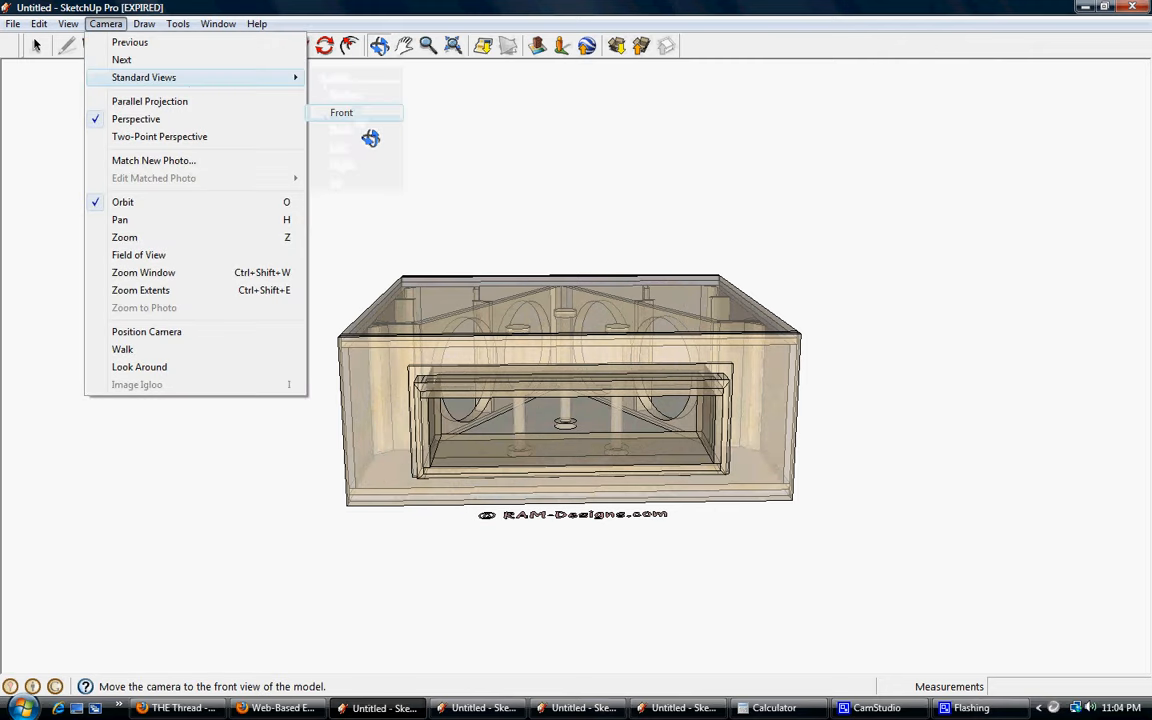
pyautogui.click(340, 112)
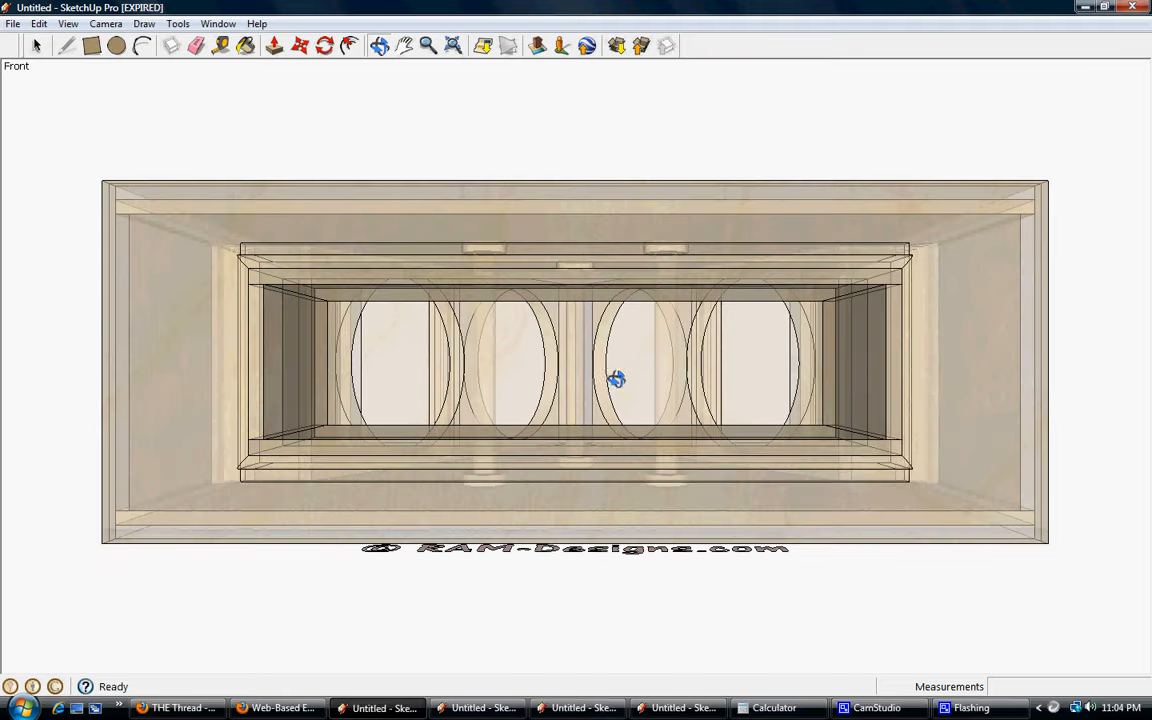
pyautogui.click(876, 708)
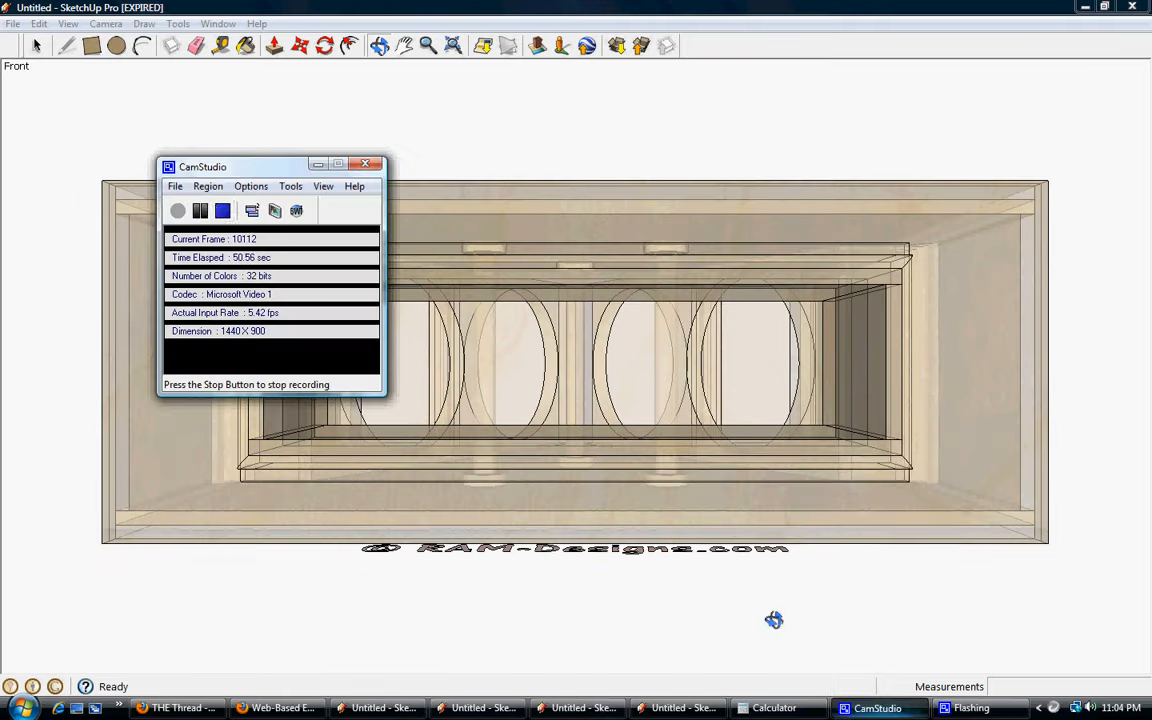